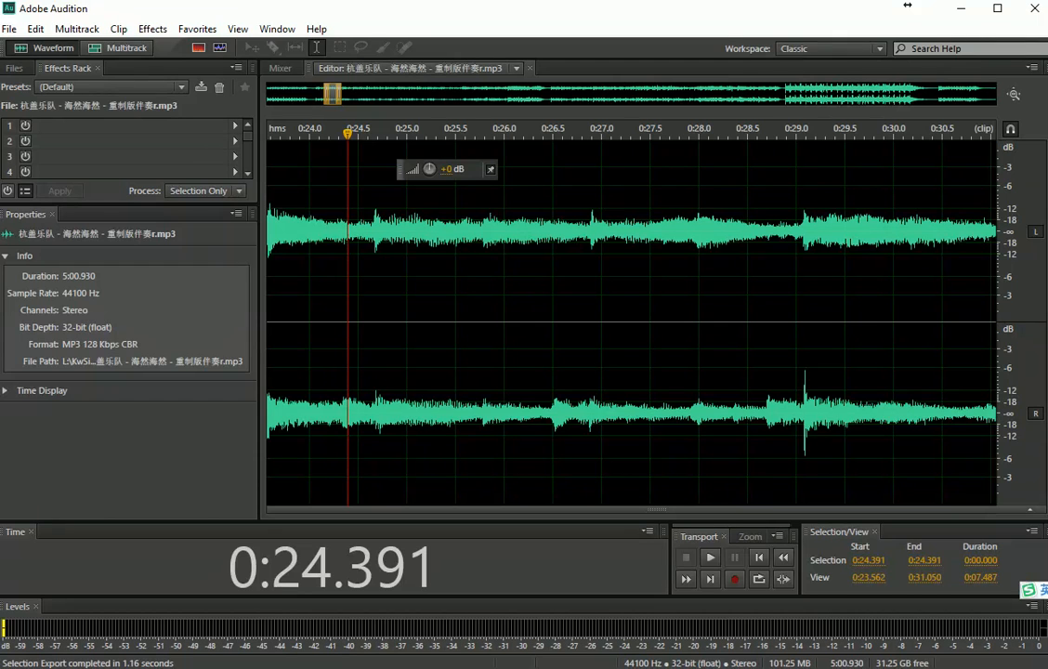
mouse_move(364, 170)
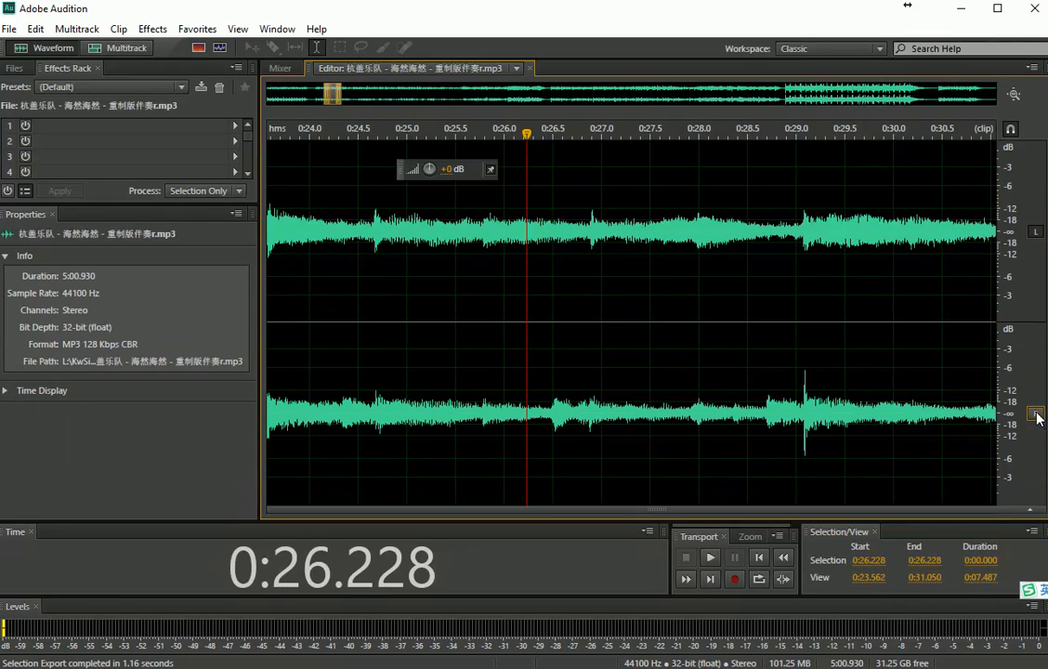
Disable the right channel so only the left channel is active, leaving no range selected.
click(1035, 412)
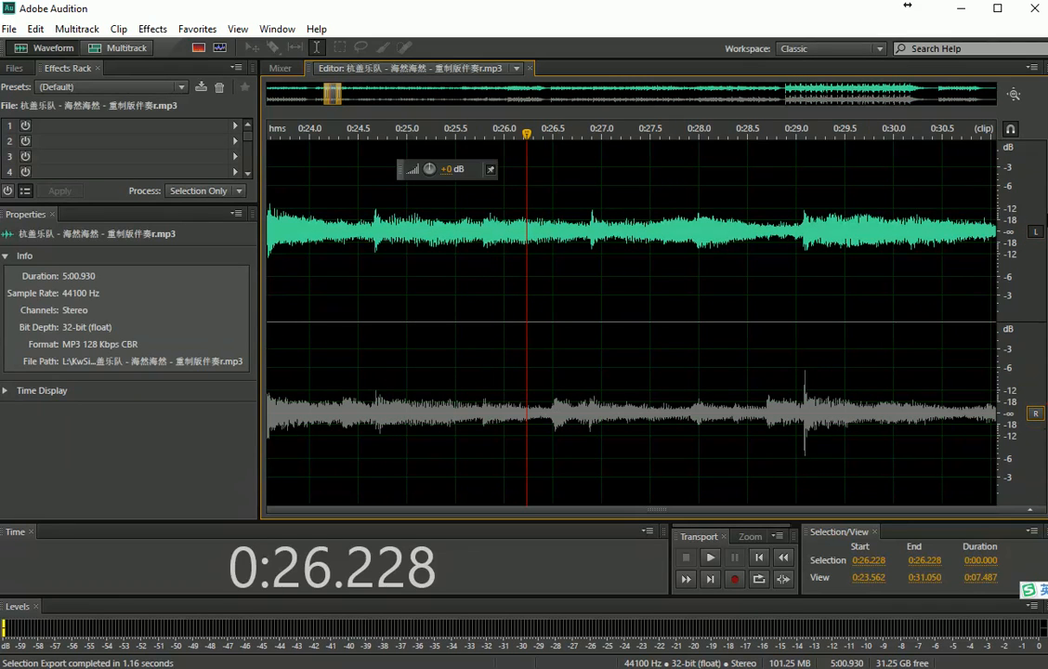
click(762, 223)
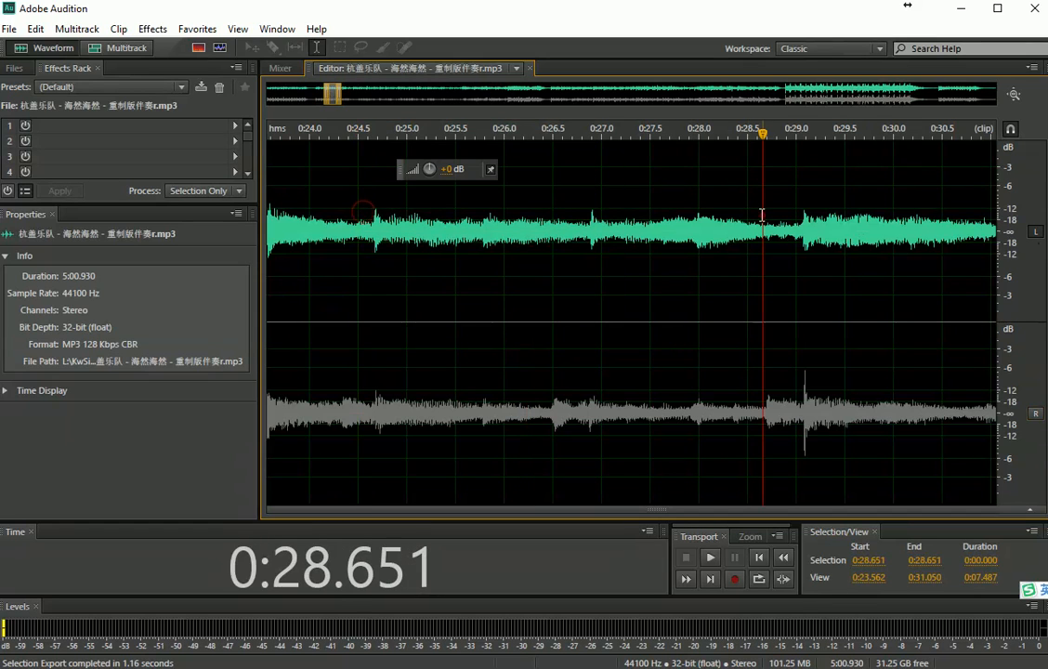
drag(433, 232, 761, 232)
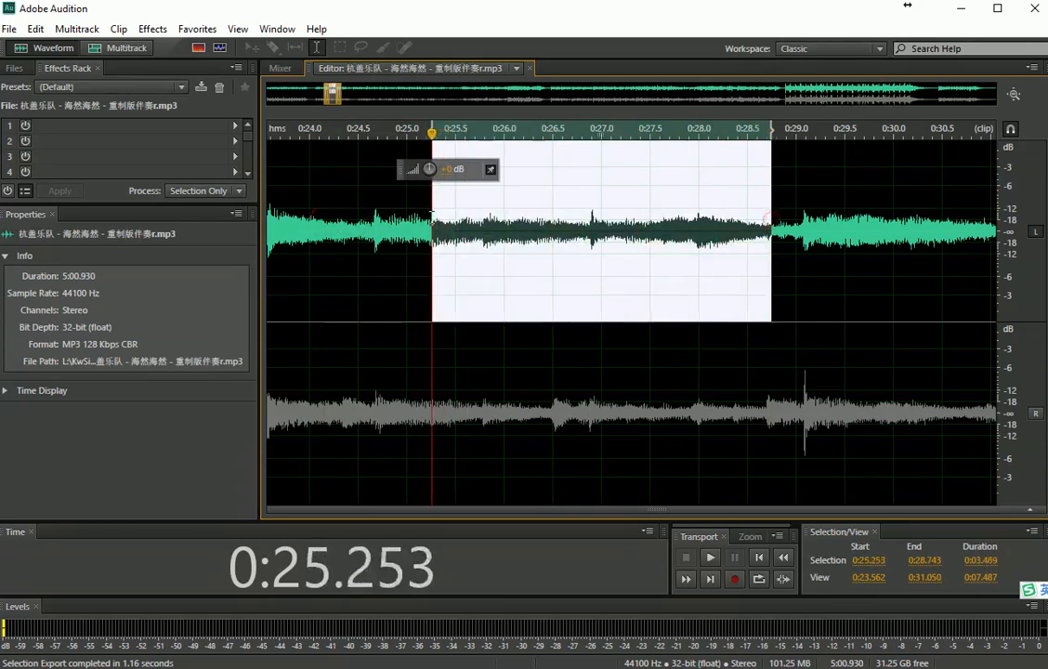
click(648, 233)
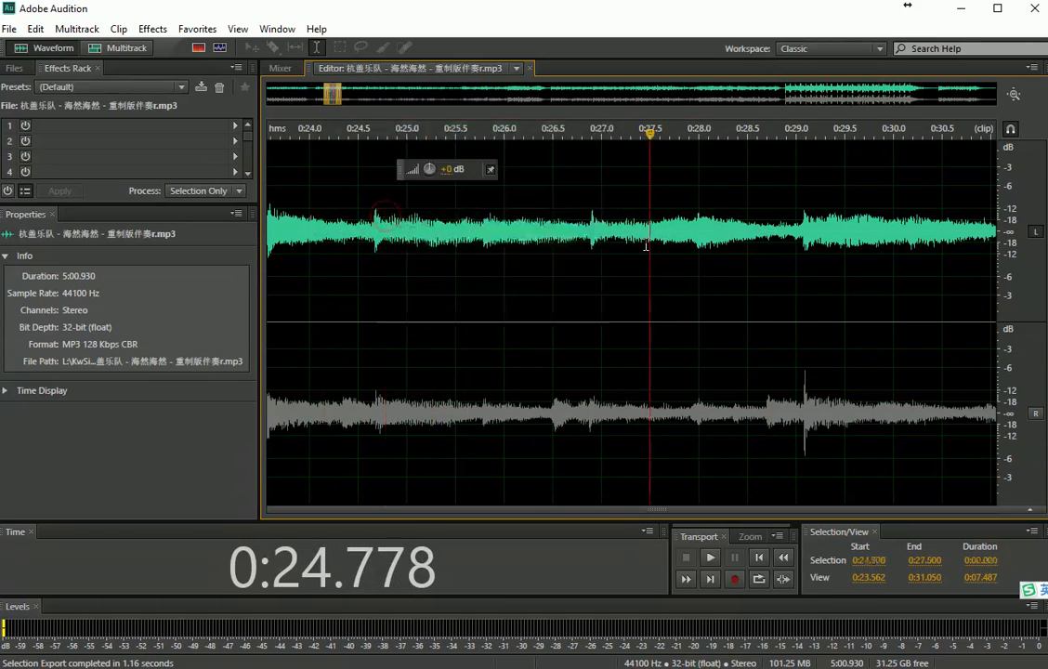
click(412, 242)
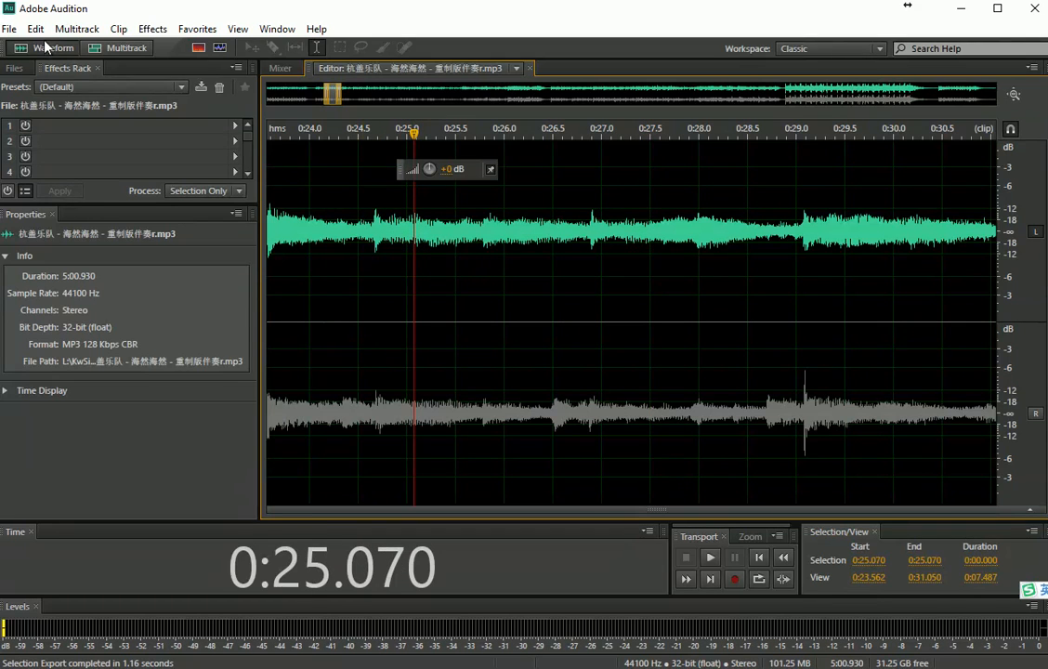
Select the entire left channel from 0:00.000 to 5:00.930 via Edit > Select All.
click(36, 30)
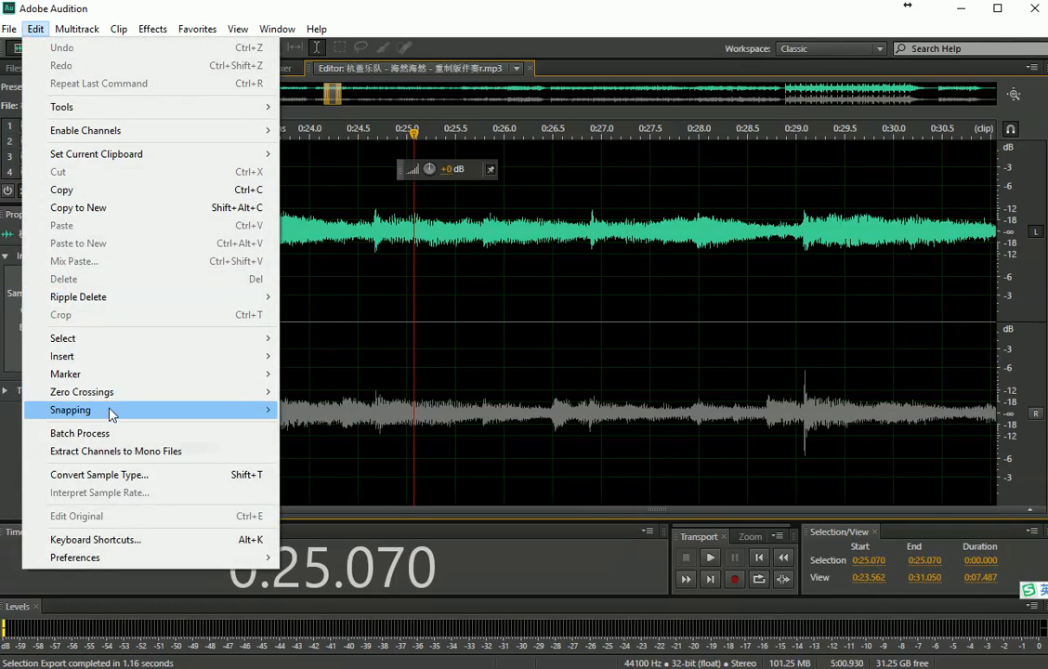
mouse_move(97, 130)
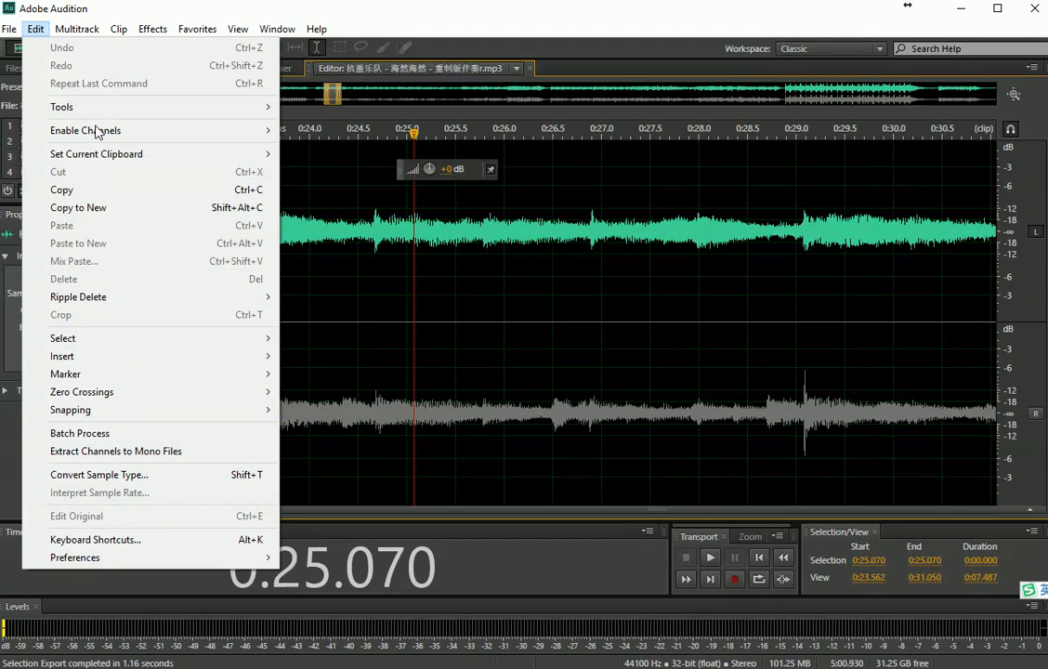
mouse_move(65, 373)
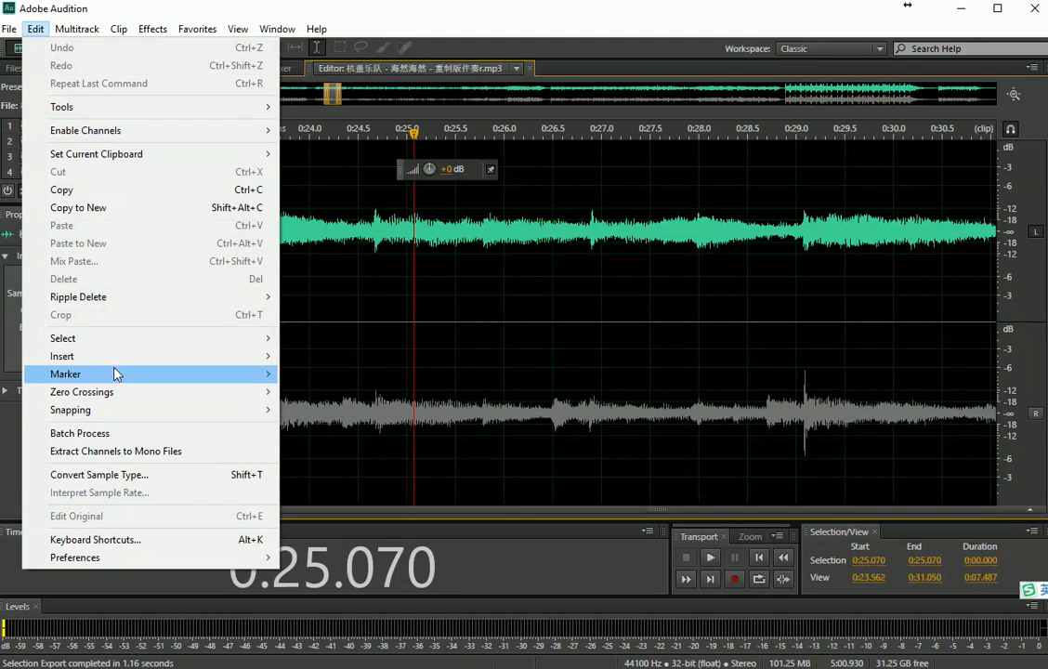
mouse_move(333, 310)
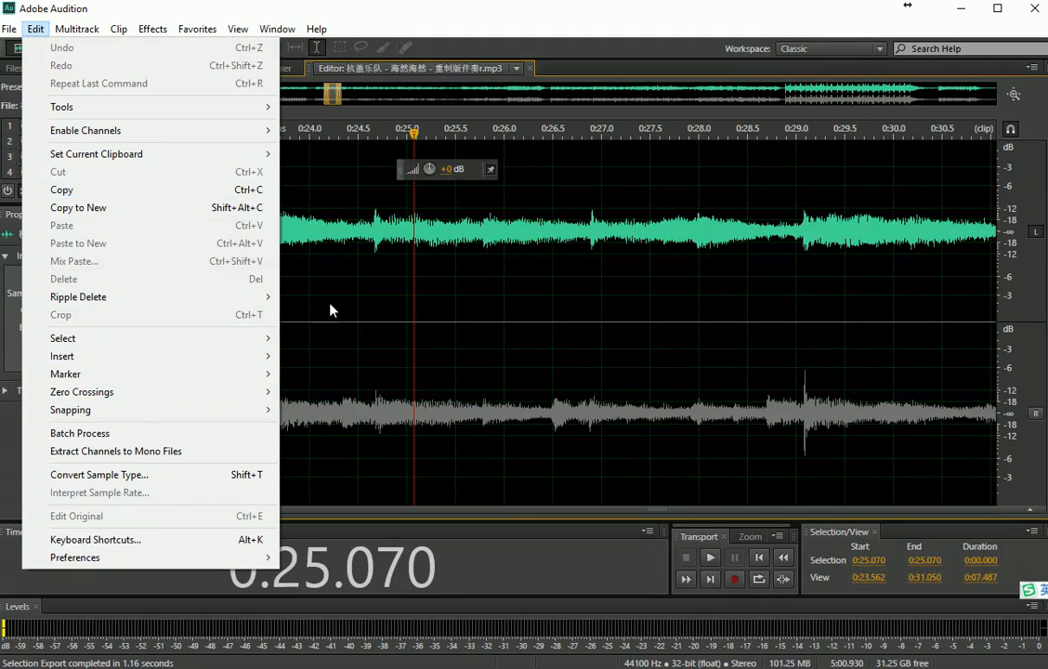
mouse_move(386, 211)
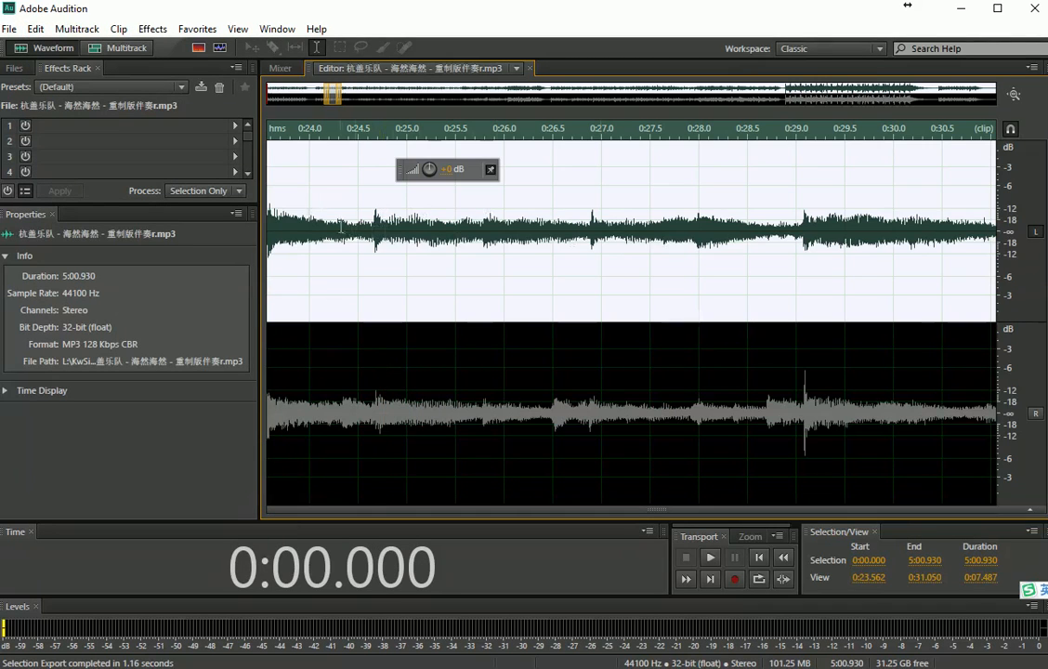
mouse_move(543, 191)
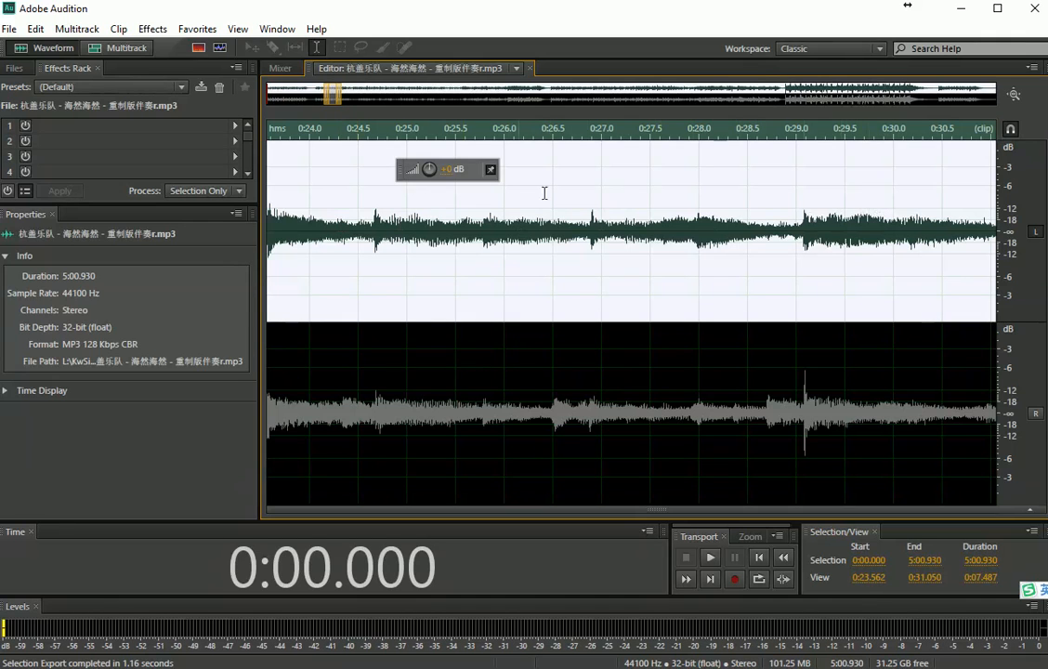
mouse_move(9, 28)
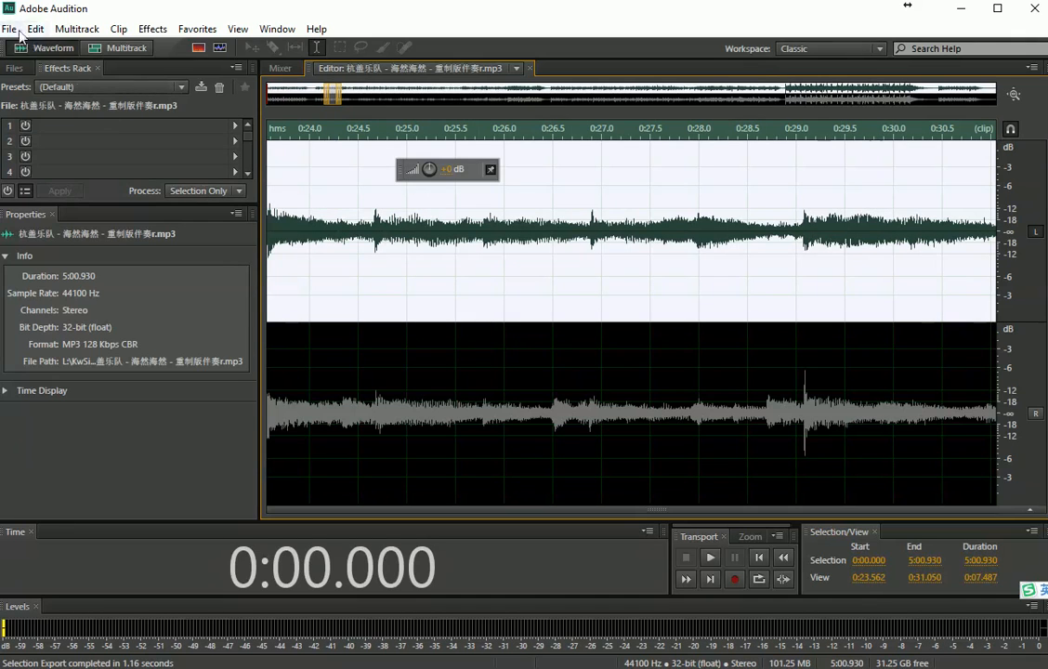
Export the left-channel selection as a mono MP3 named left track.mp3 via Save Selection As.
click(9, 30)
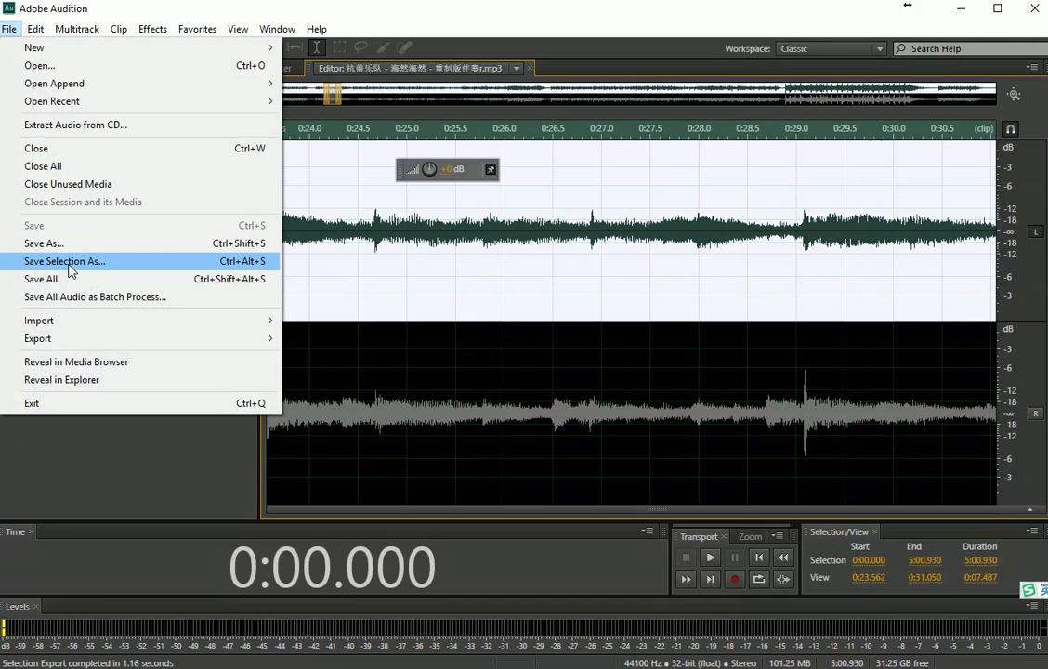
click(63, 260)
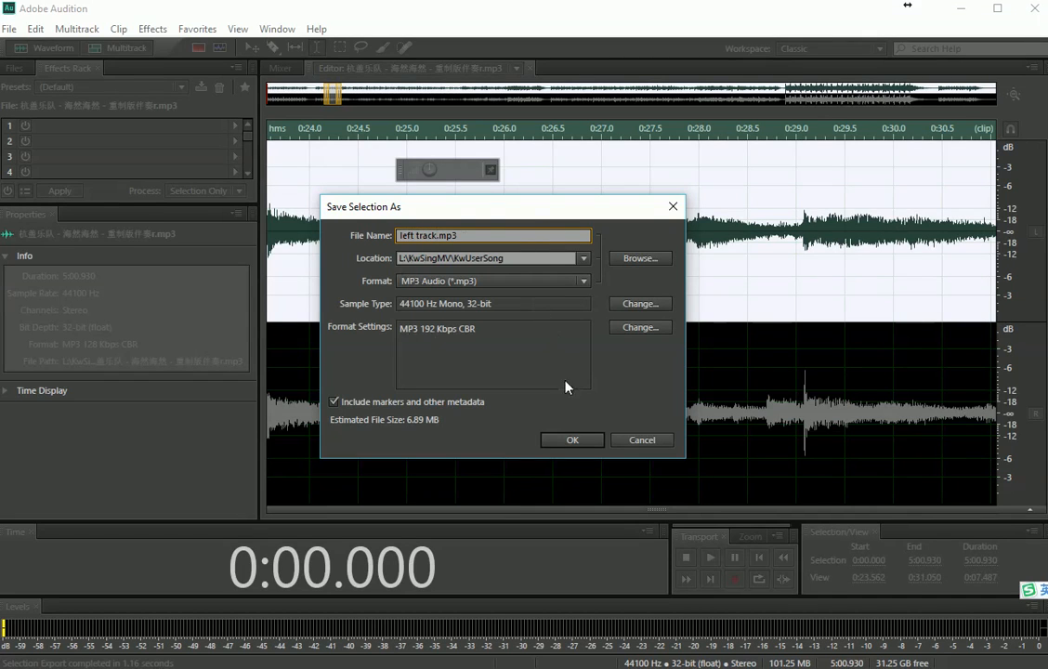
mouse_move(678, 158)
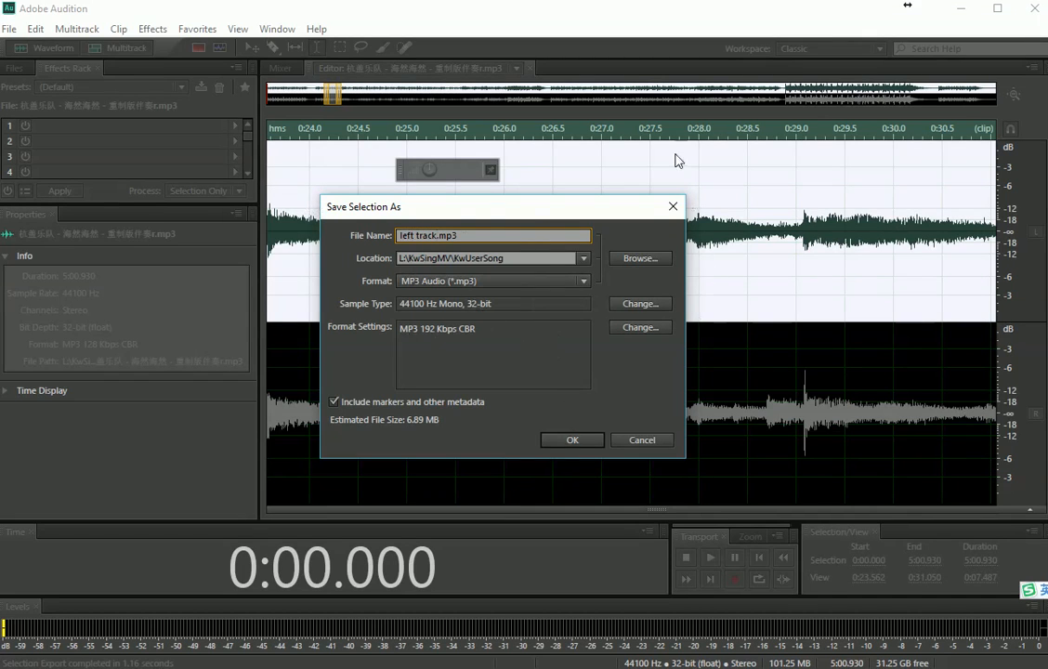
mouse_move(573, 438)
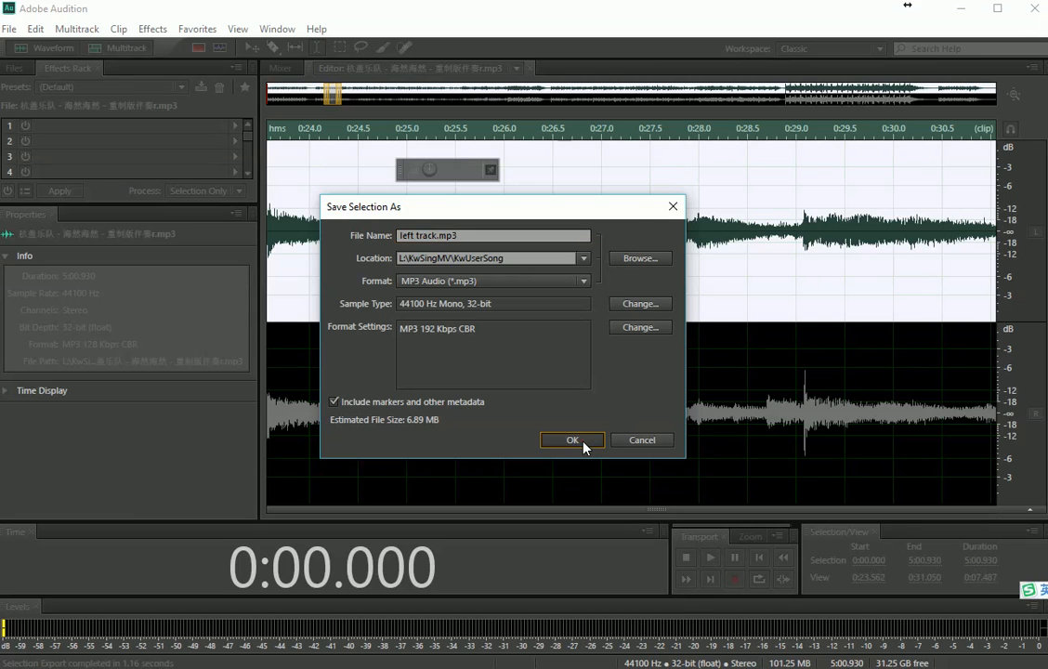
click(572, 438)
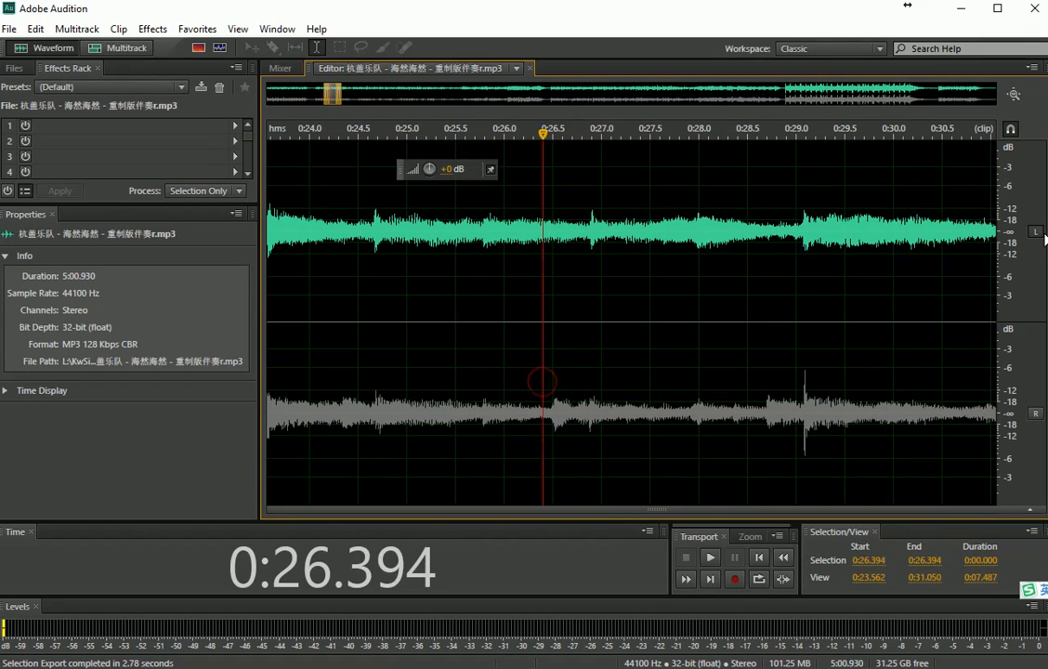
Switch to only the right channel active and fully selected, with the left channel disabled.
click(1034, 412)
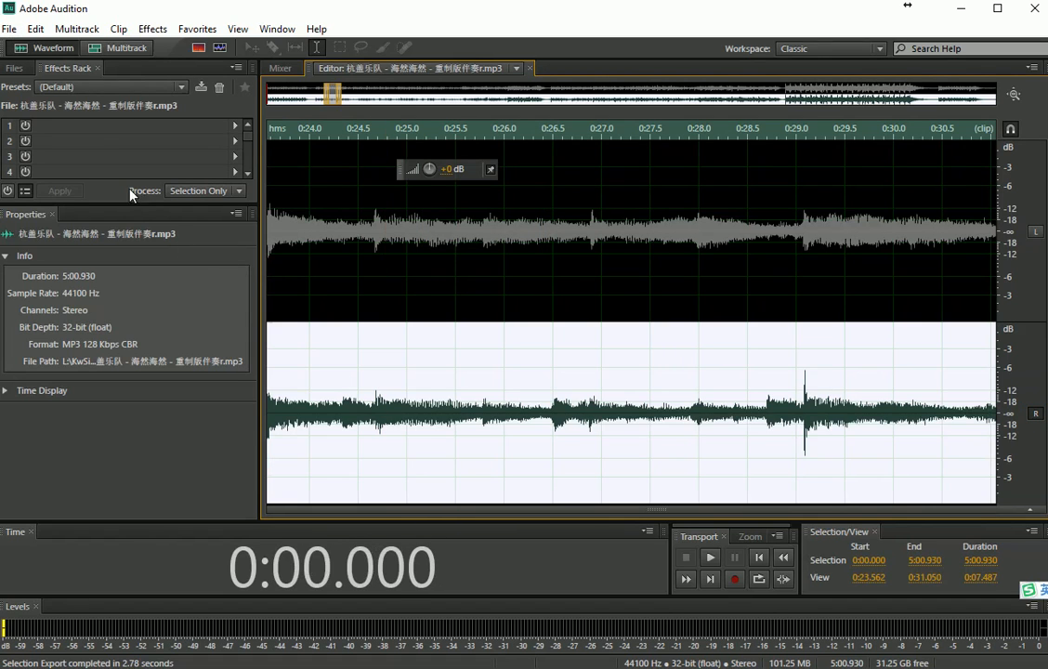
click(9, 29)
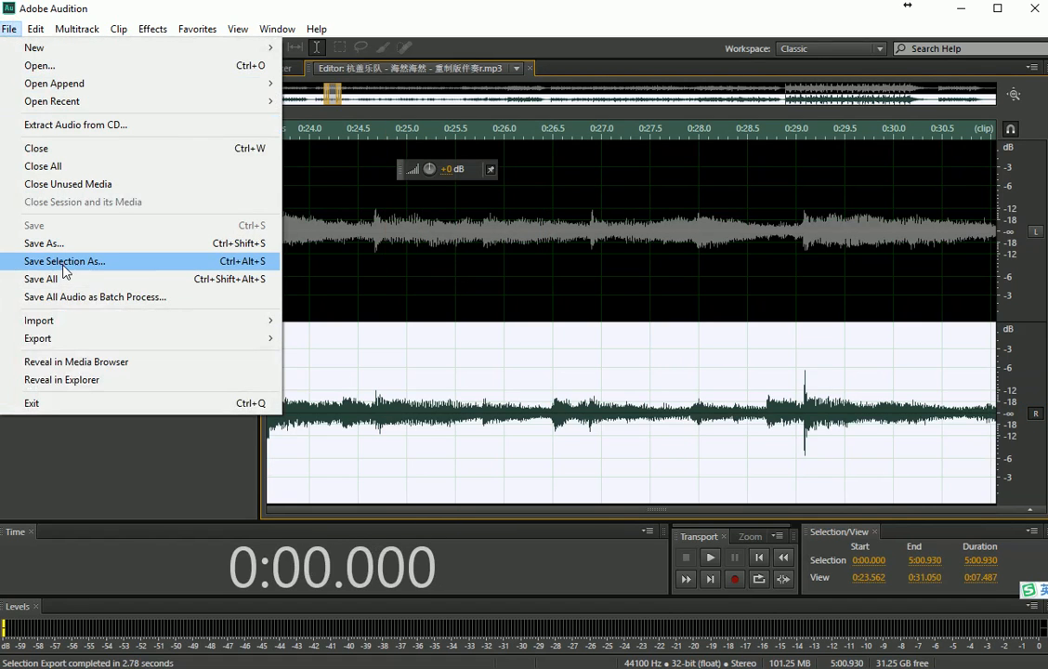
Export the right-channel selection as right.mp3, accepting the lossy MP3 format alert.
click(63, 260)
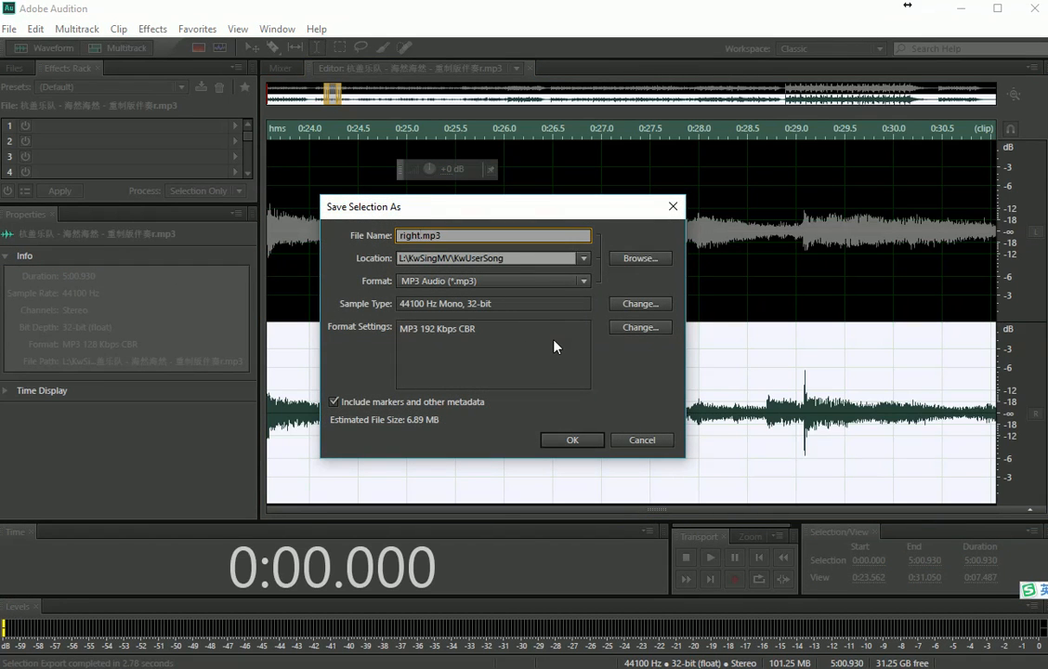
click(572, 438)
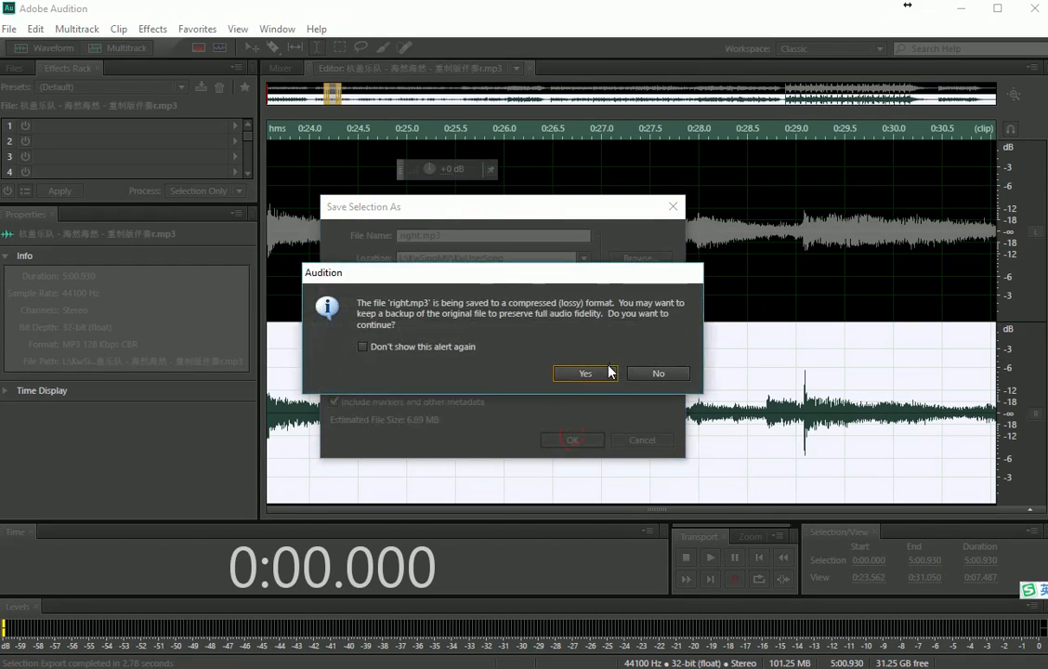
click(583, 372)
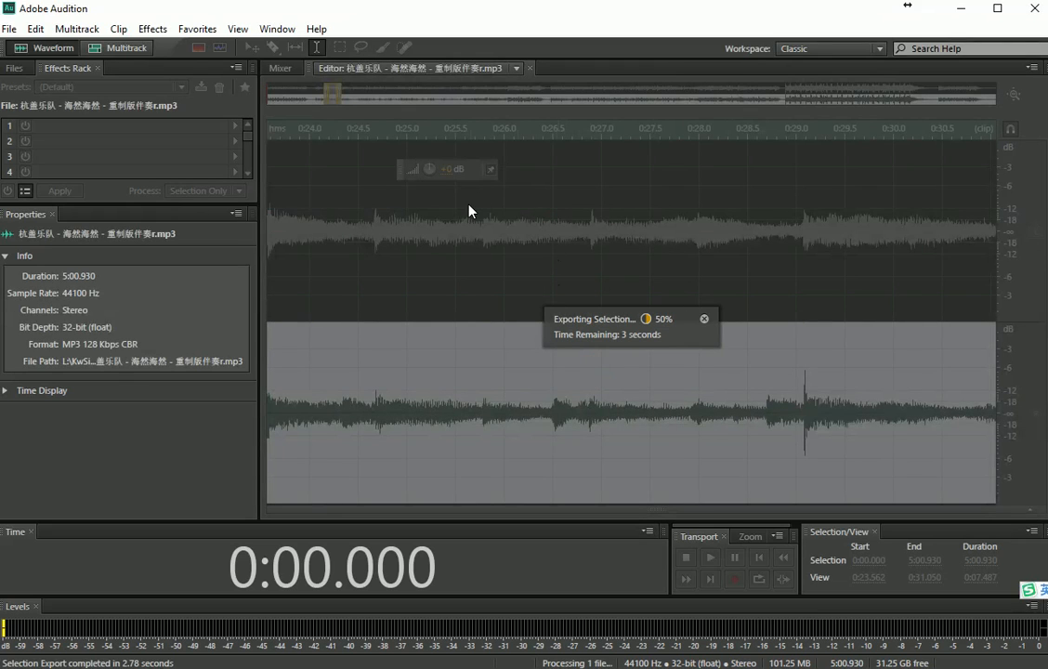